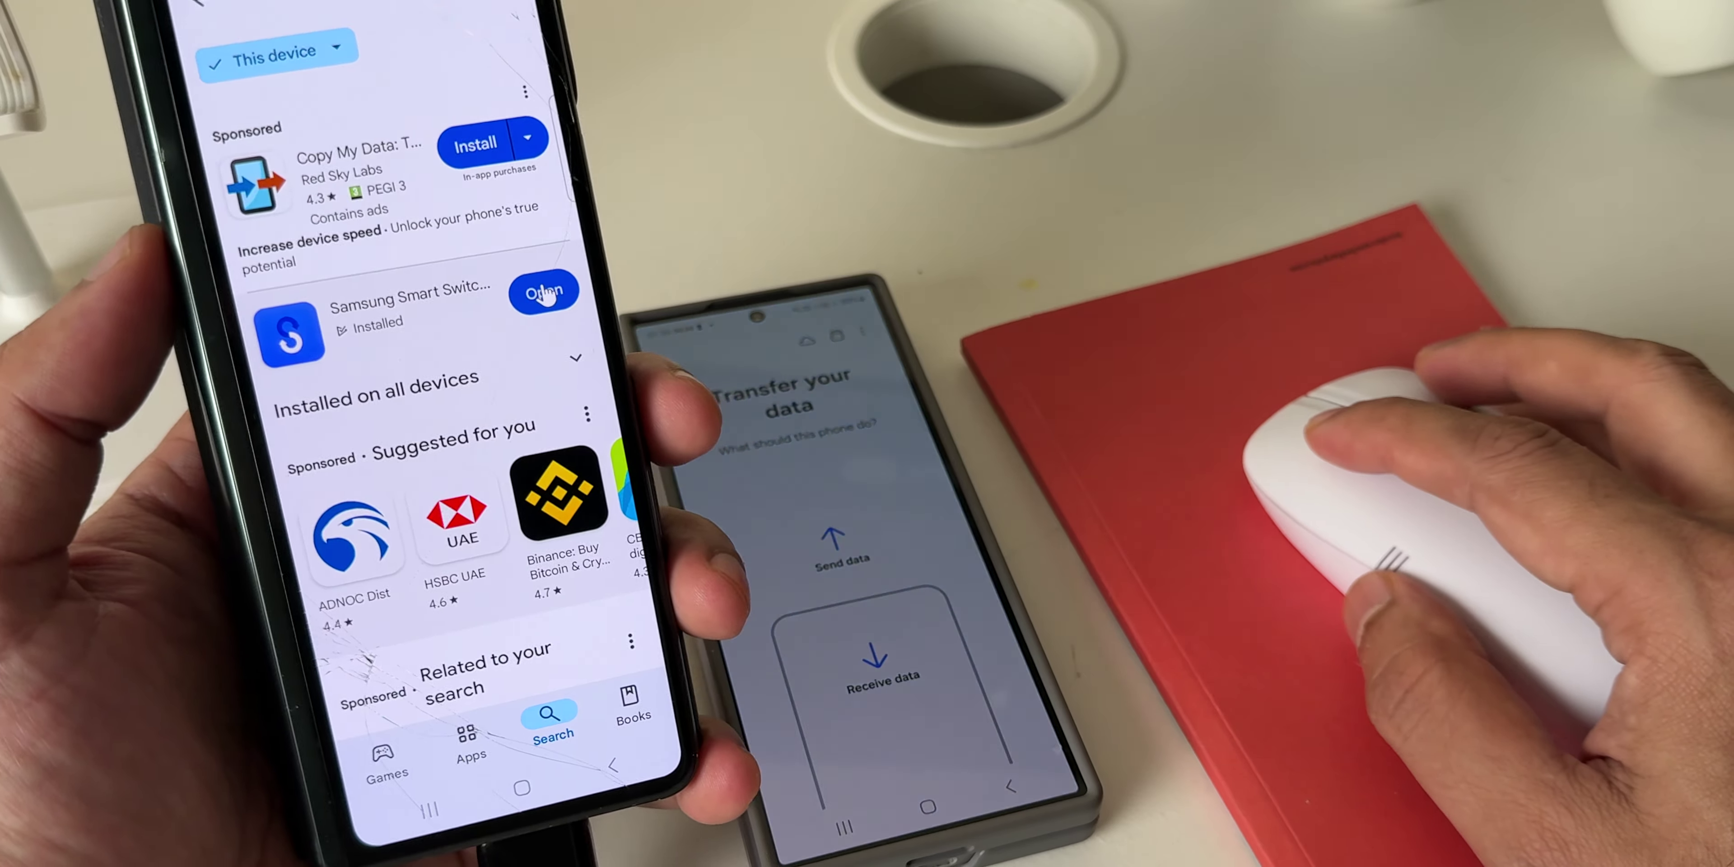
Step: Launch the installed Samsung Smart Switch app from its Play Store listing
click(544, 296)
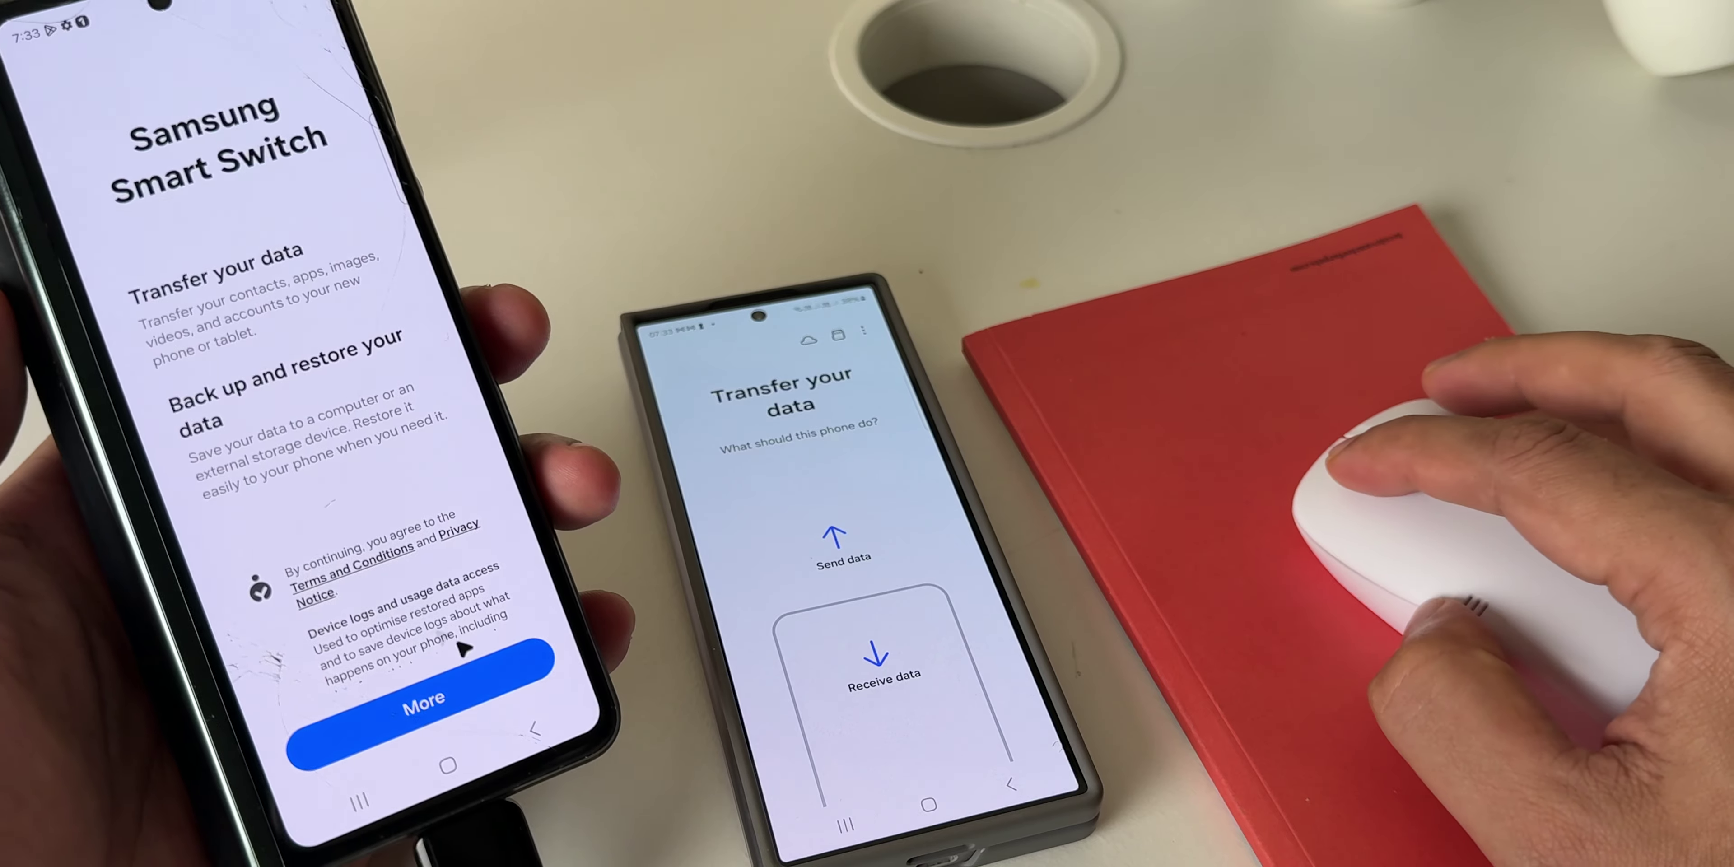
Step: Continue past the welcome terms and the required-permissions overview
click(425, 706)
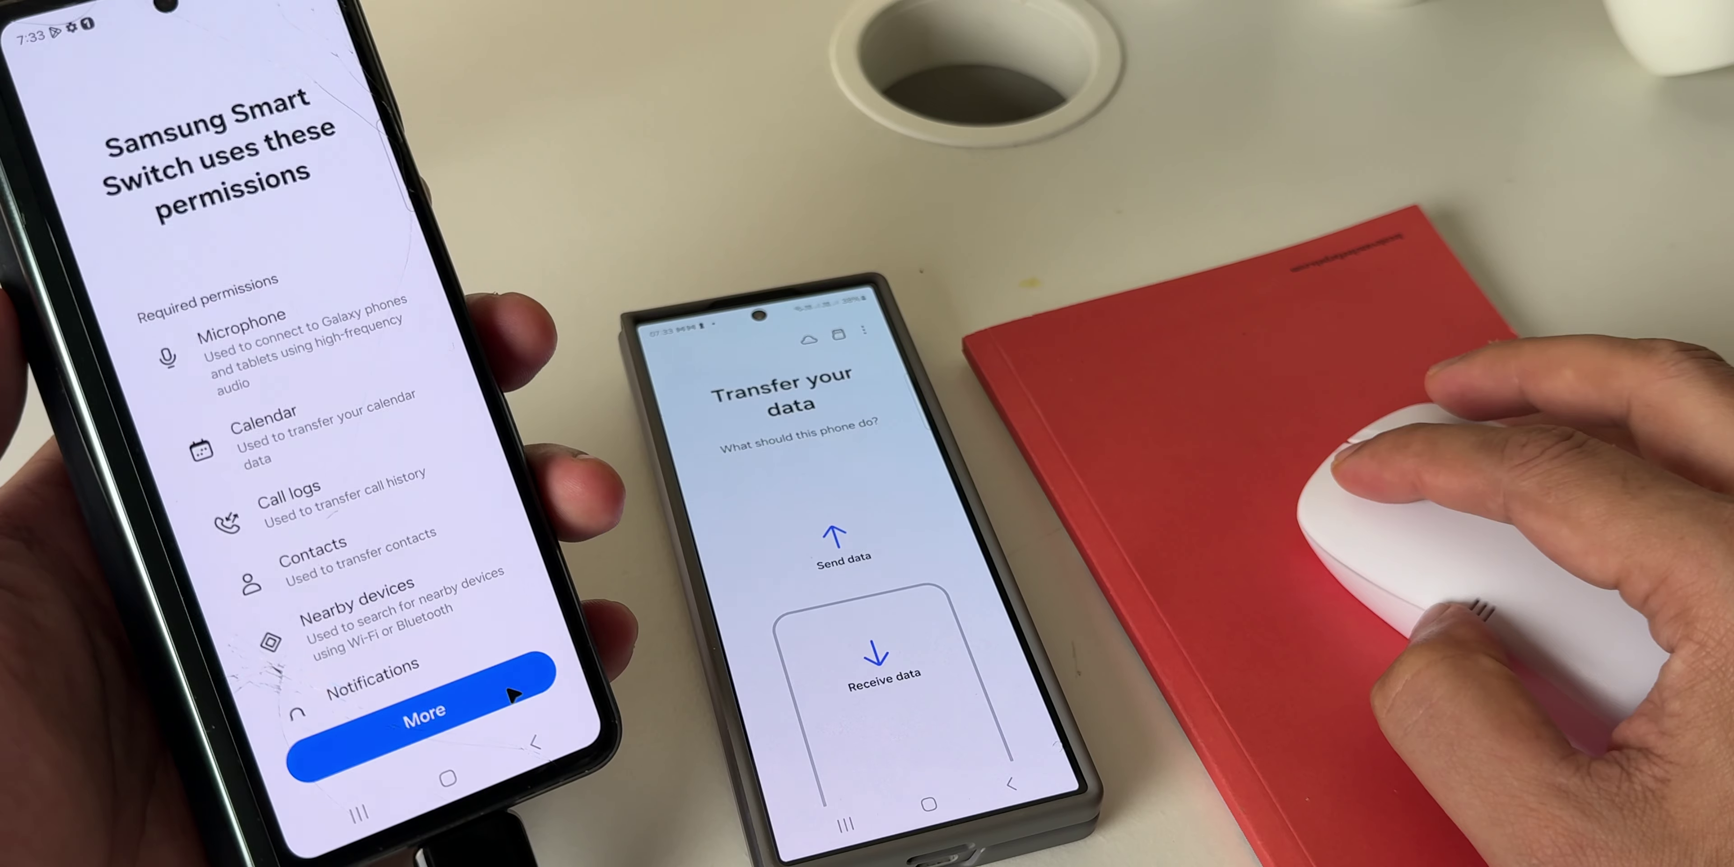
click(423, 720)
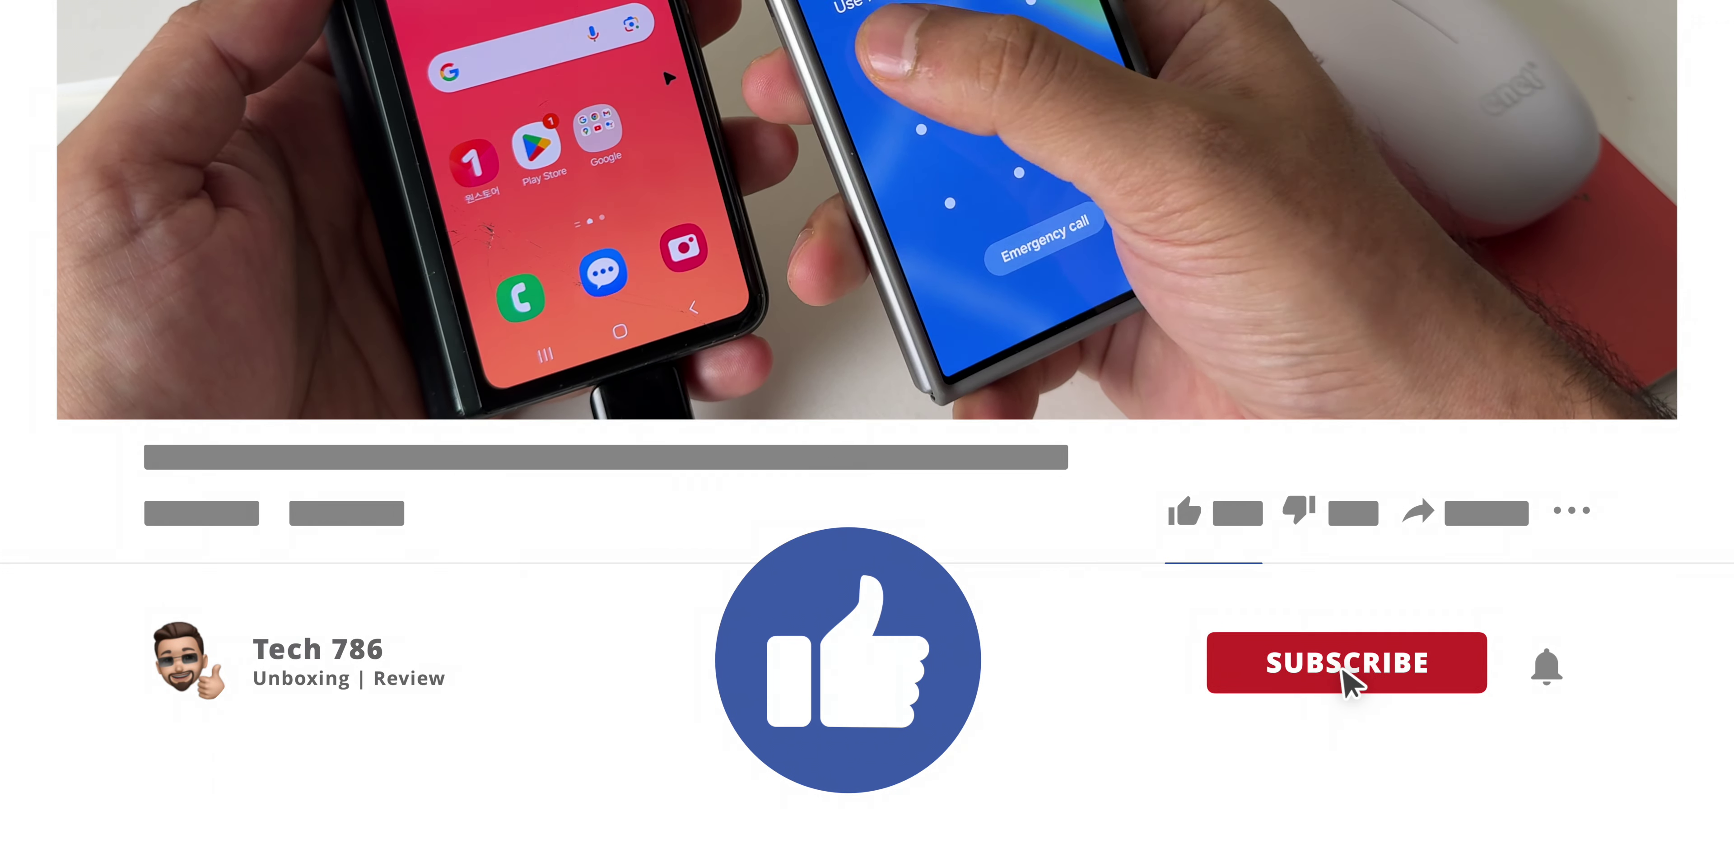
click(1347, 662)
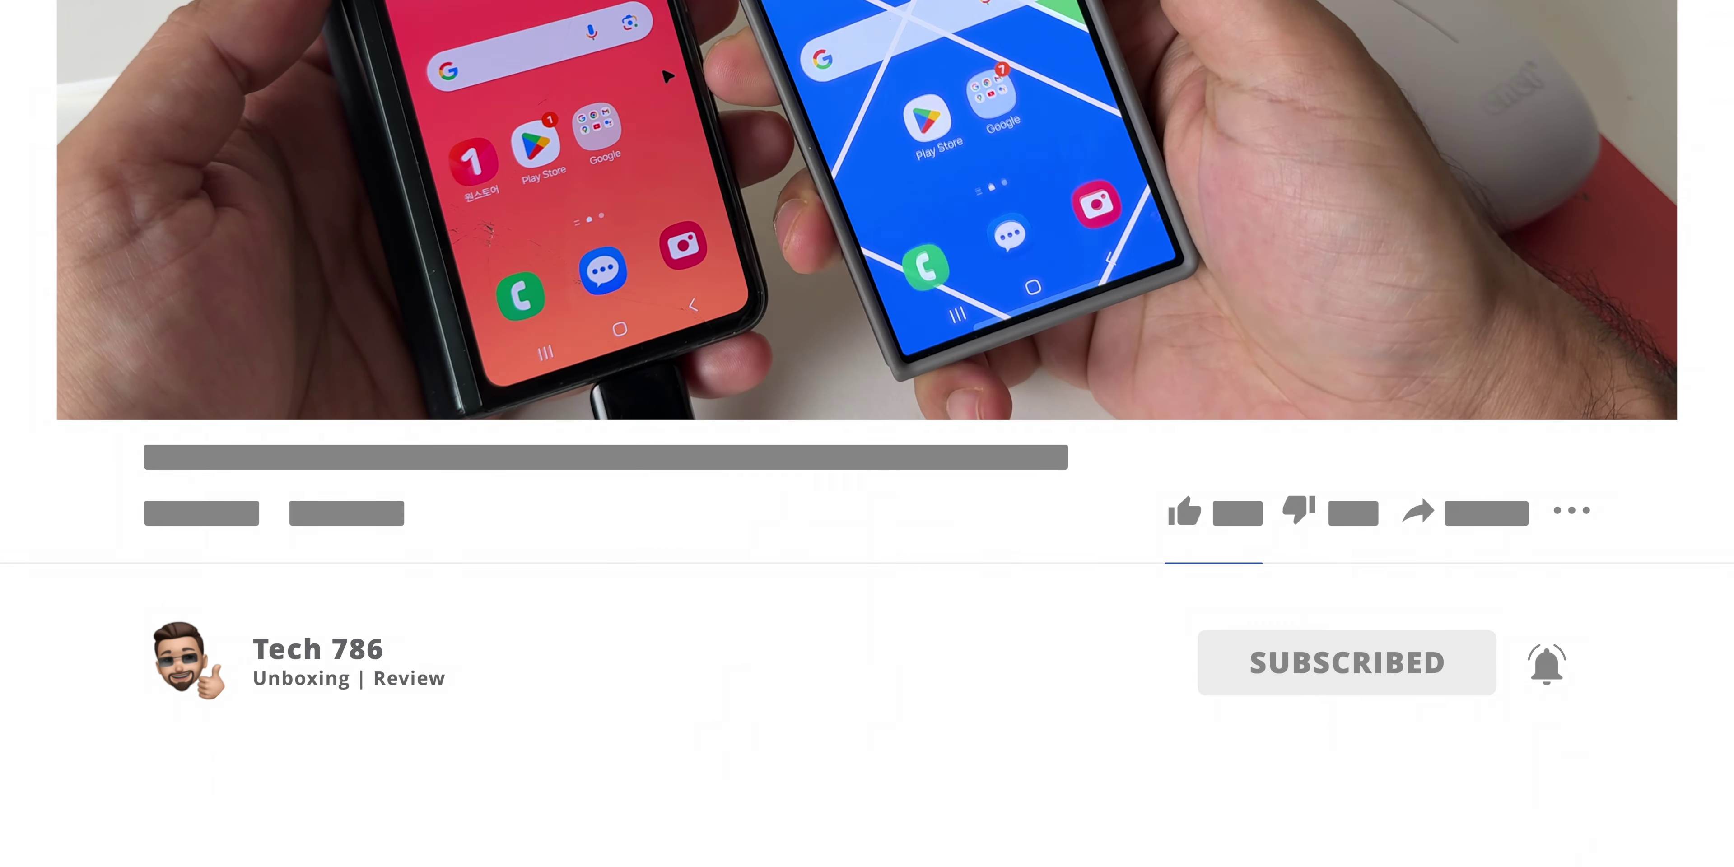